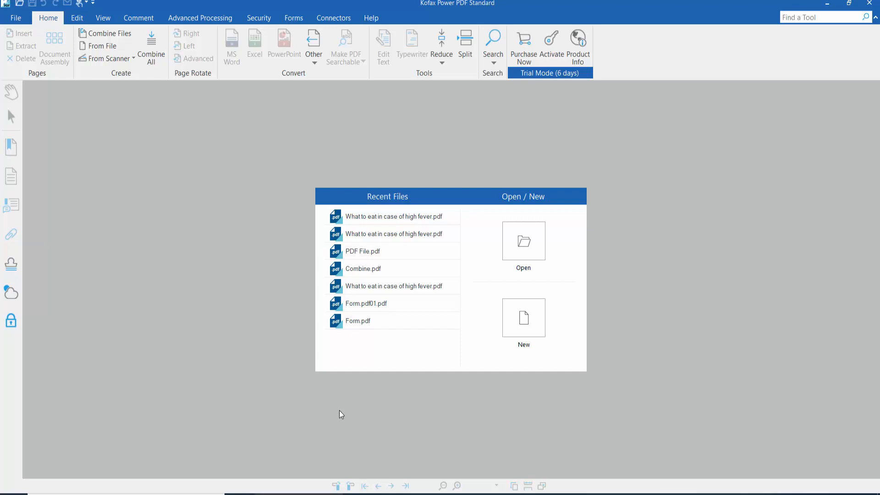
pyautogui.moveTo(244, 333)
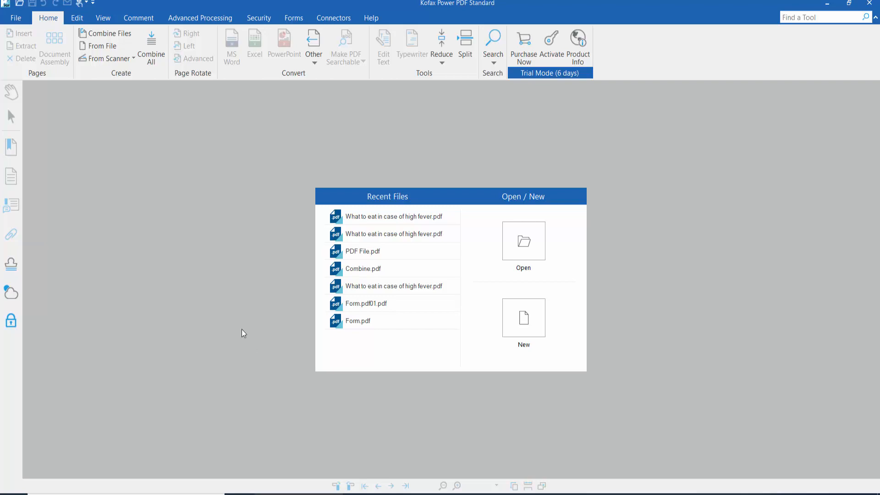
pyautogui.moveTo(321, 258)
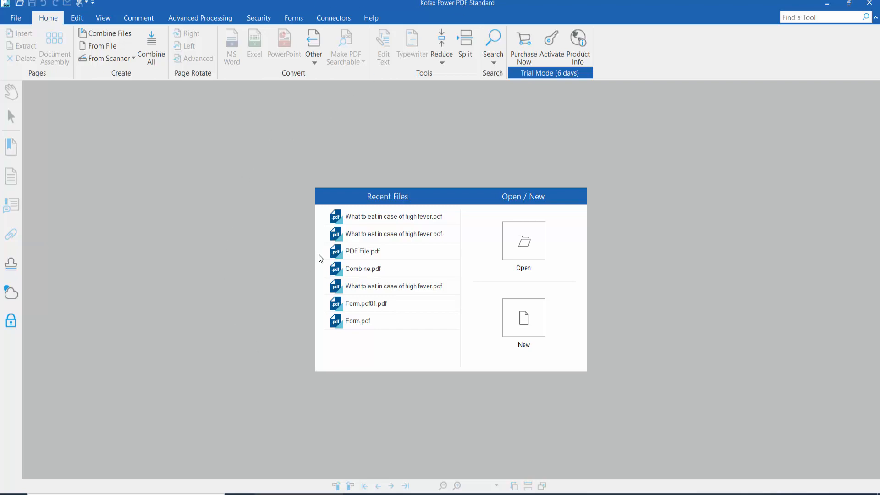
# Open the recent file 'What to eat in case of high fever.pdf'.
pyautogui.doubleClick(394, 217)
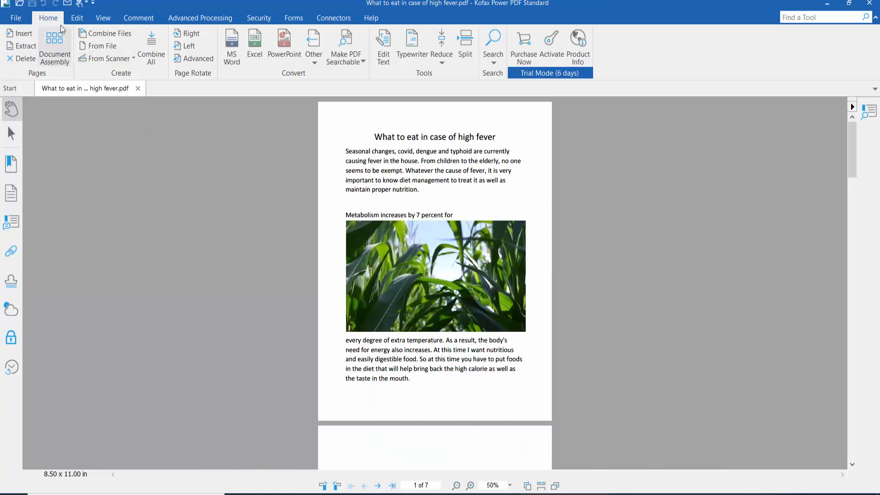
pyautogui.moveTo(431, 163)
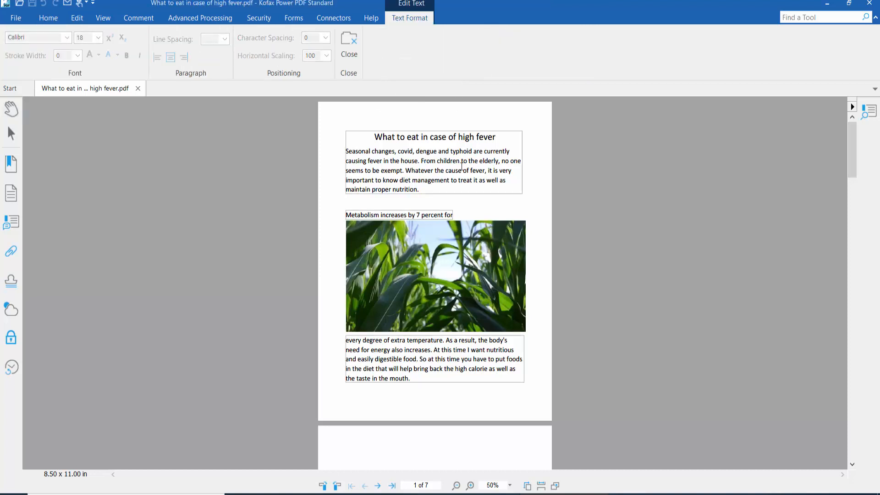
# Enter edit mode on page 1's title and opening paragraph block, dismissing the Finalize Advanced Edit notice.
pyautogui.click(441, 188)
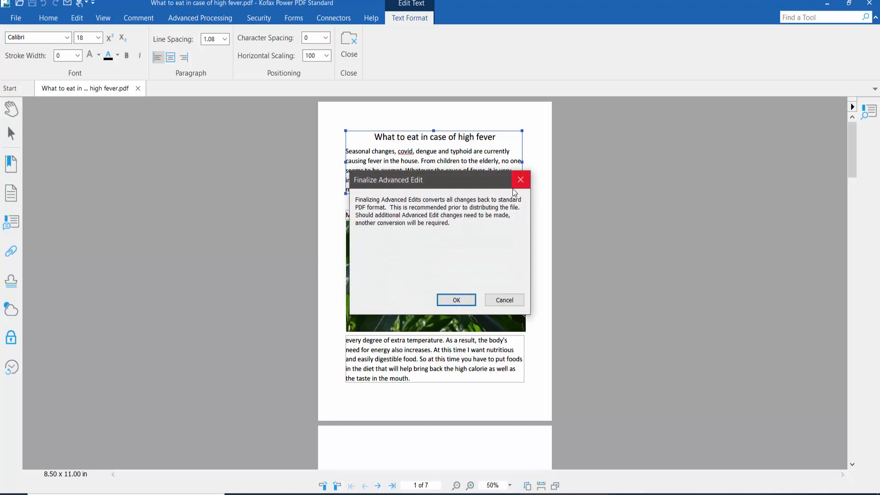
pyautogui.click(456, 300)
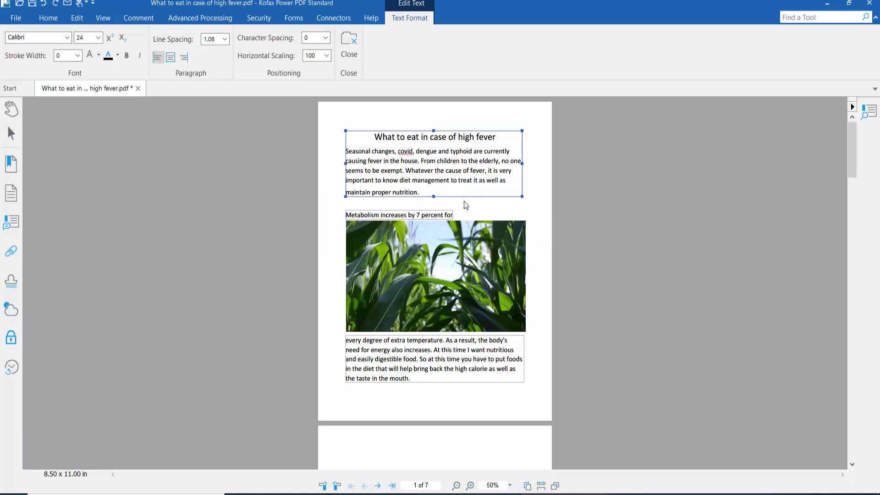
# Append 'type here hoyre text' after 'nutrition.' in the opening paragraph and finish the text edit.
pyautogui.click(470, 486)
pyautogui.write(' t')
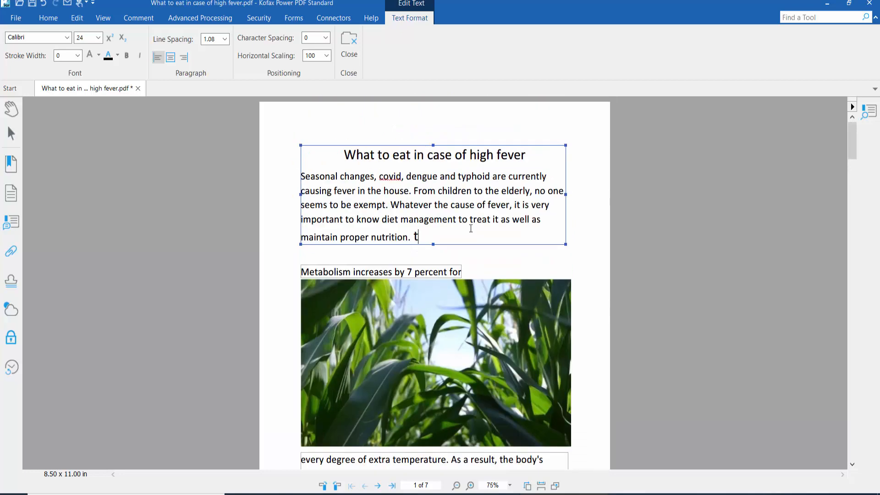
pyautogui.write('ype he')
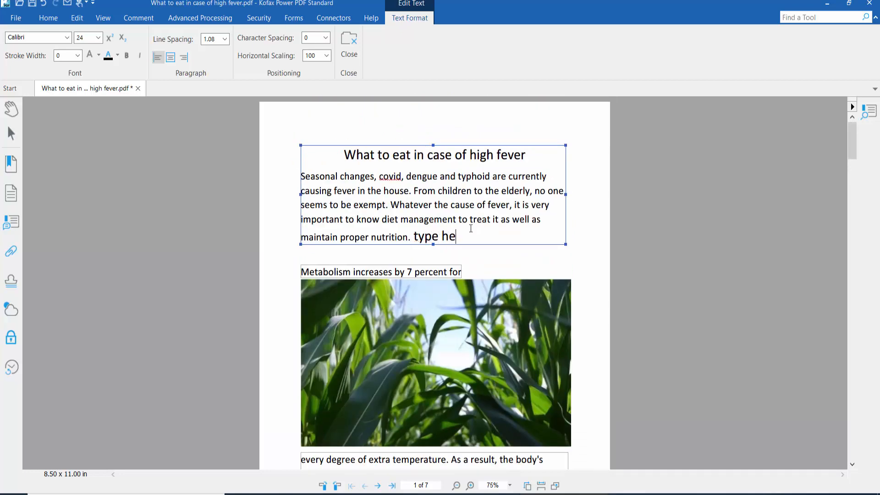
pyautogui.write('re hoyr')
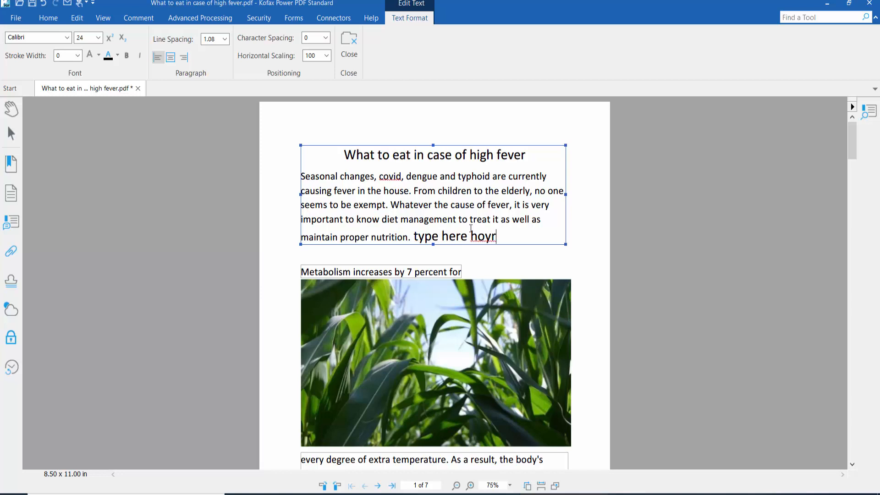
pyautogui.write('e text')
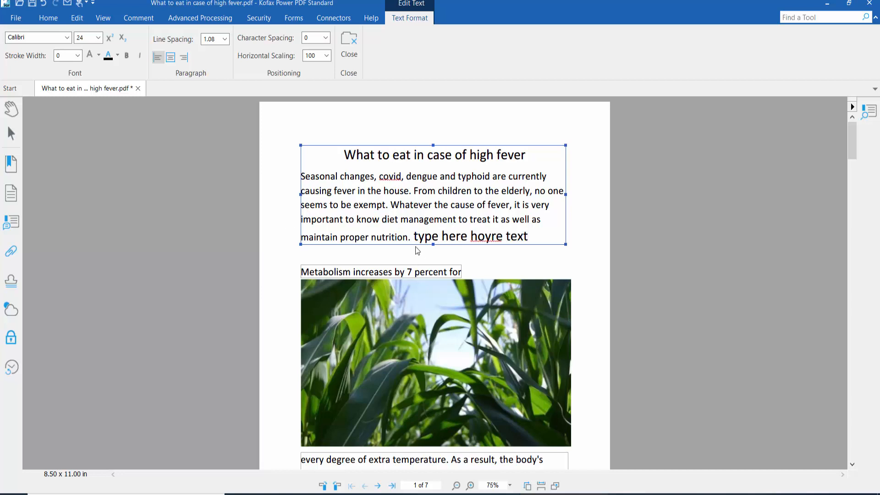
pyautogui.moveTo(414, 236); pyautogui.dragTo(528, 236)
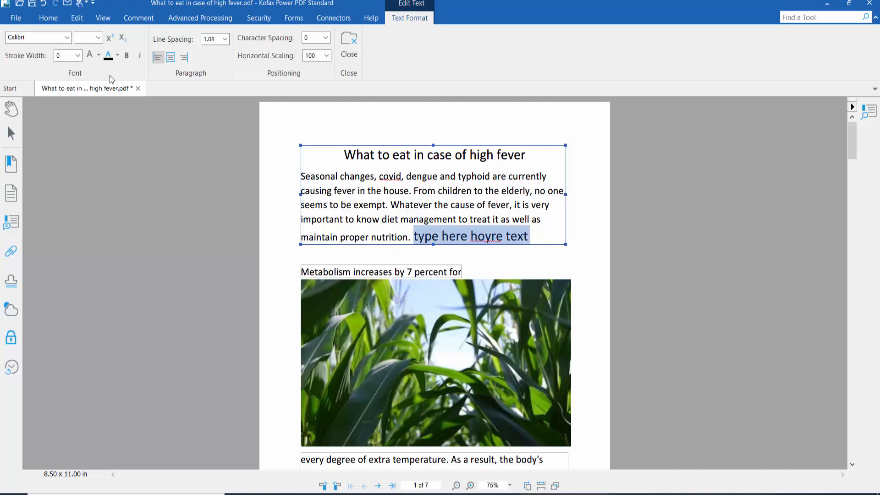
pyautogui.click(99, 38)
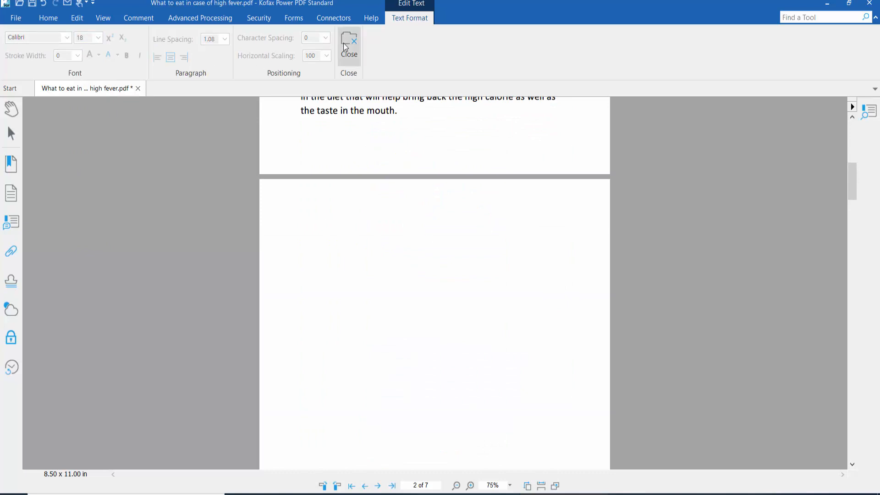
pyautogui.click(349, 43)
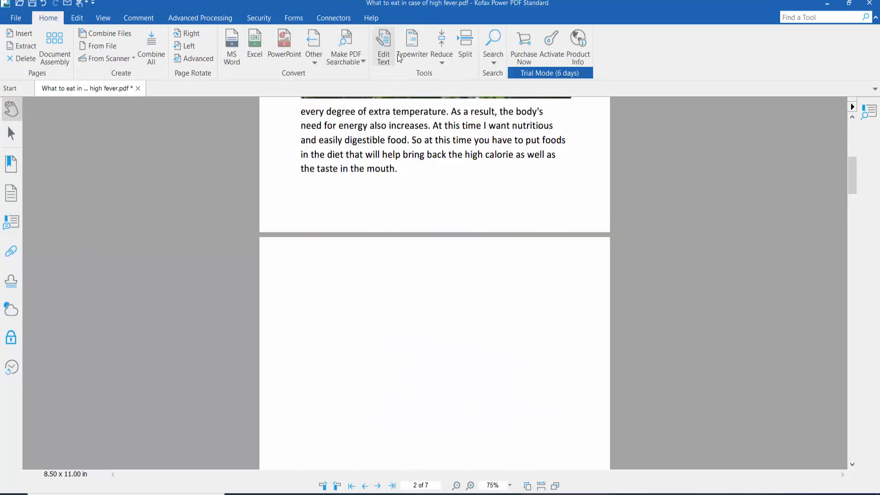
pyautogui.moveTo(413, 55)
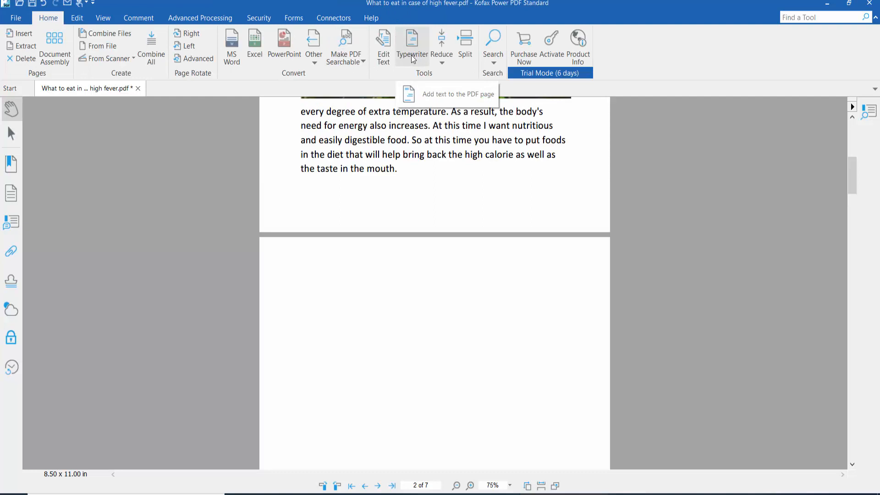
pyautogui.click(413, 43)
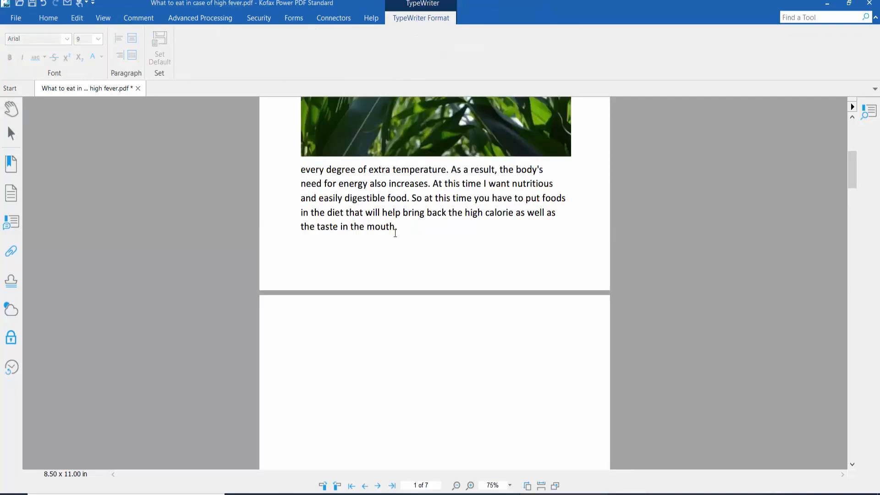
# Add an 18-pt typewriter paragraph near the top of page 2: 'Seasonal changes, covid, dengue and typhoid are currently causing fever in the house. also type your text'.
pyautogui.click(308, 348)
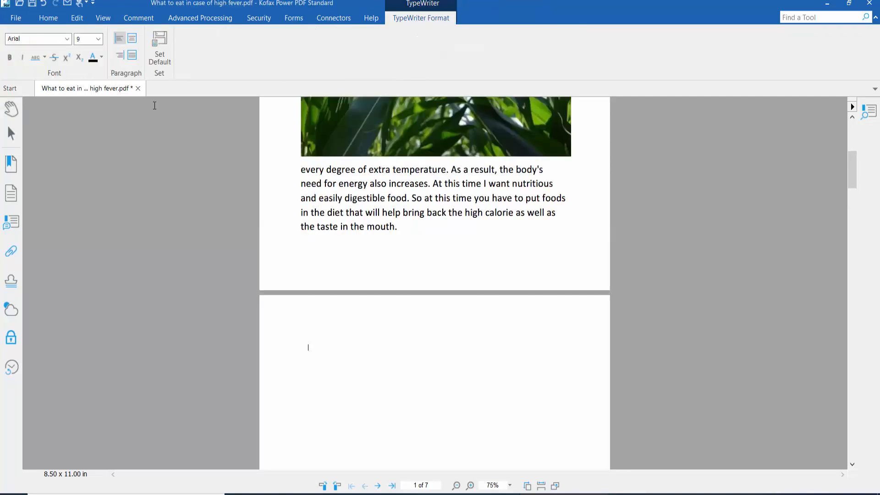
pyautogui.click(86, 39)
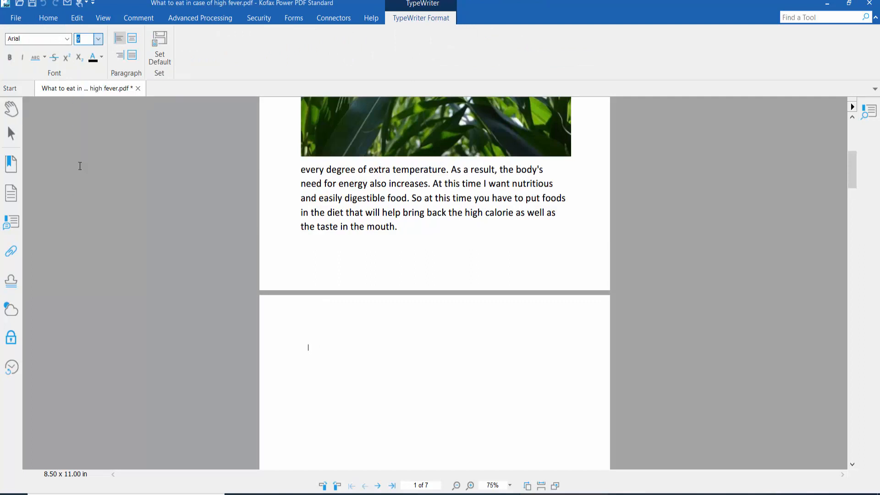
pyautogui.write('Seasonal changes, covid, dengue and typhoid are currently causing fever in the house. From children to the elderly, no one seems to be exempt. Whatever the cause of fever, it is very important to know diet management to treat it as well as')
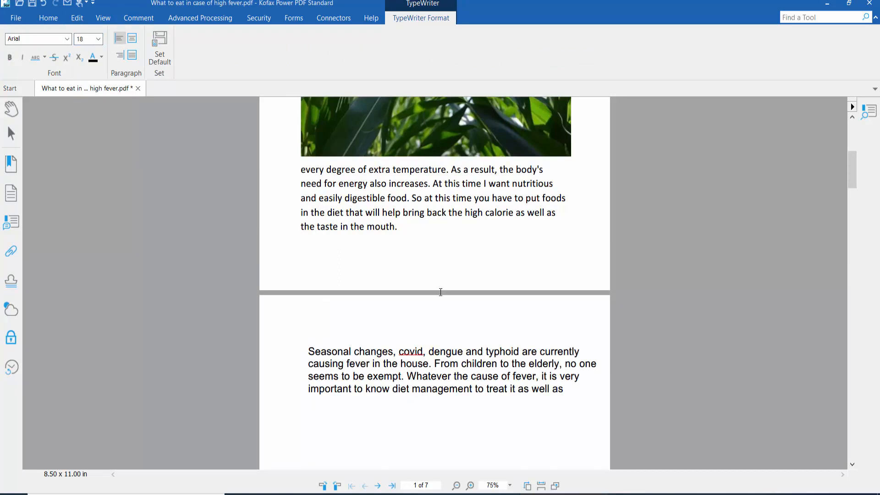
pyautogui.scroll(-3)
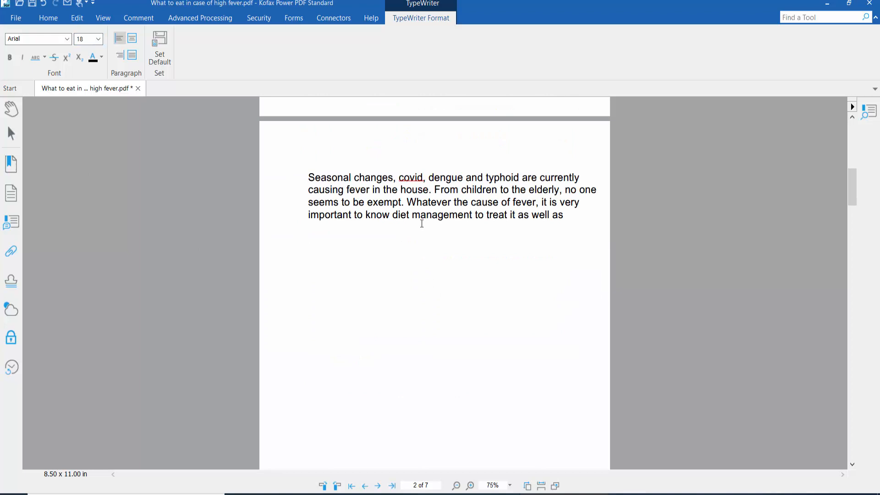
pyautogui.write('also typ')
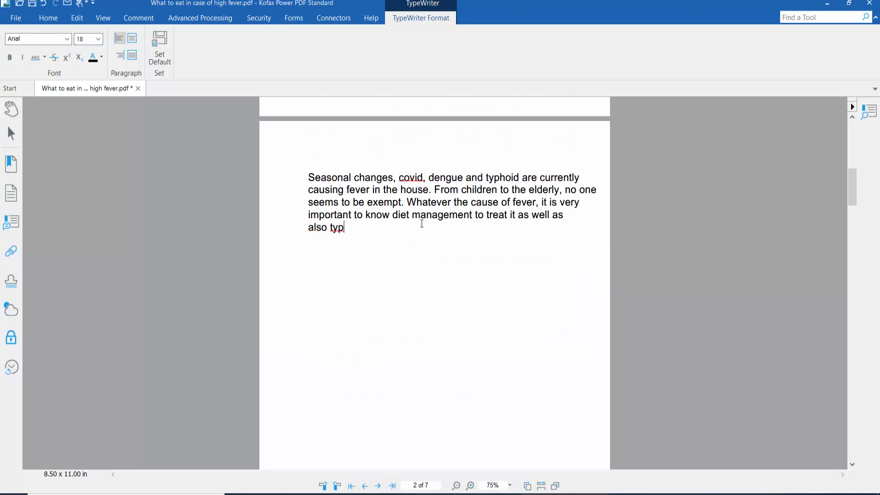
pyautogui.write('e your text')
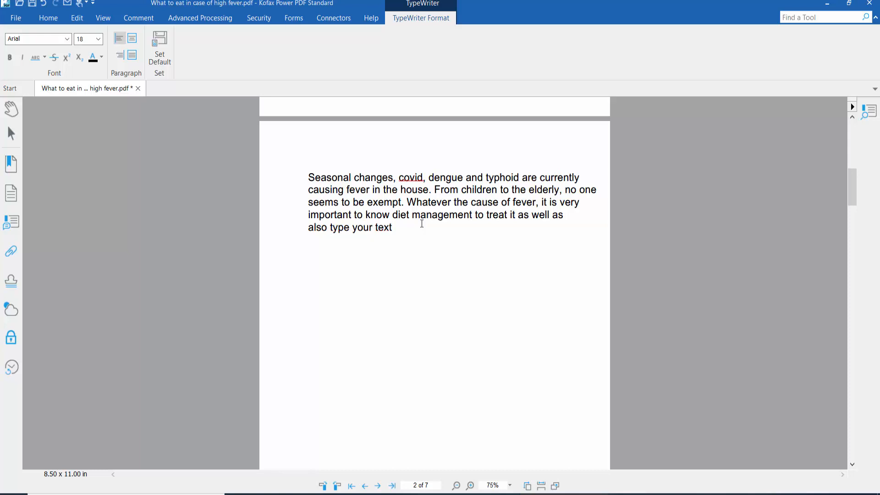
pyautogui.moveTo(426, 211)
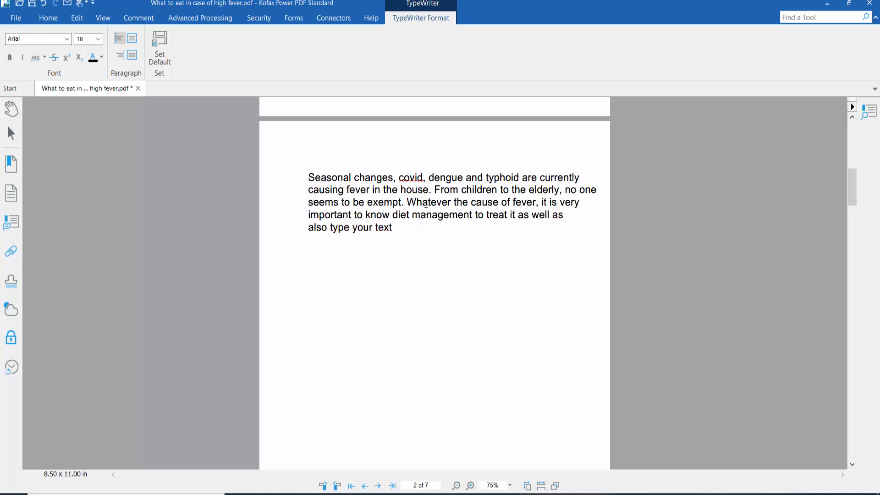
# Remove the word 'covid' from the new typewriter paragraph.
pyautogui.doubleClick(411, 178)
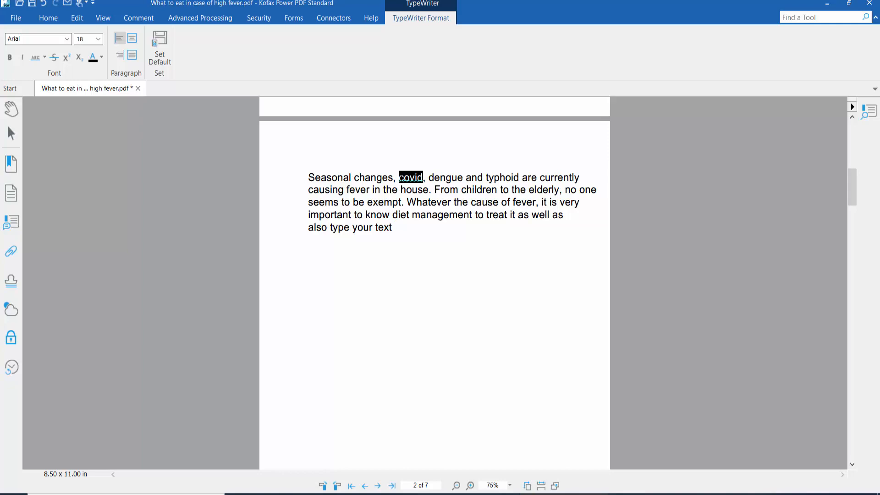
pyautogui.press('Delete')
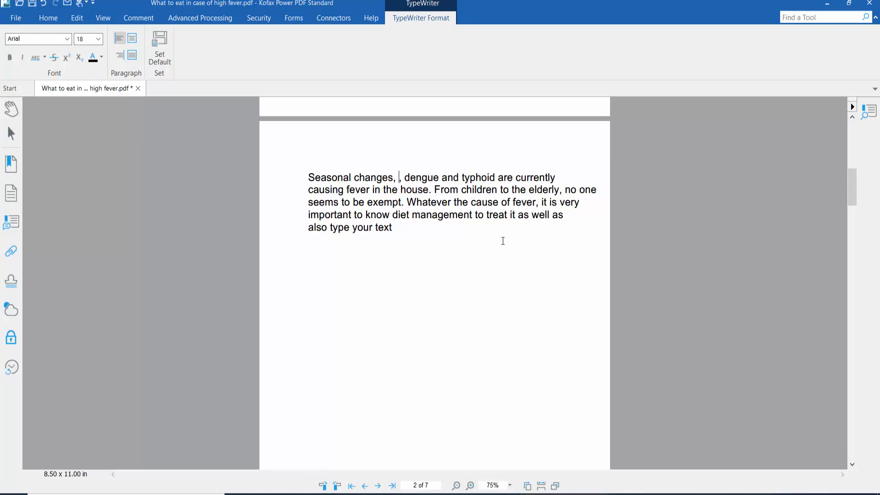
# Save the edited fever PDF via the File menu.
pyautogui.scroll(-3)
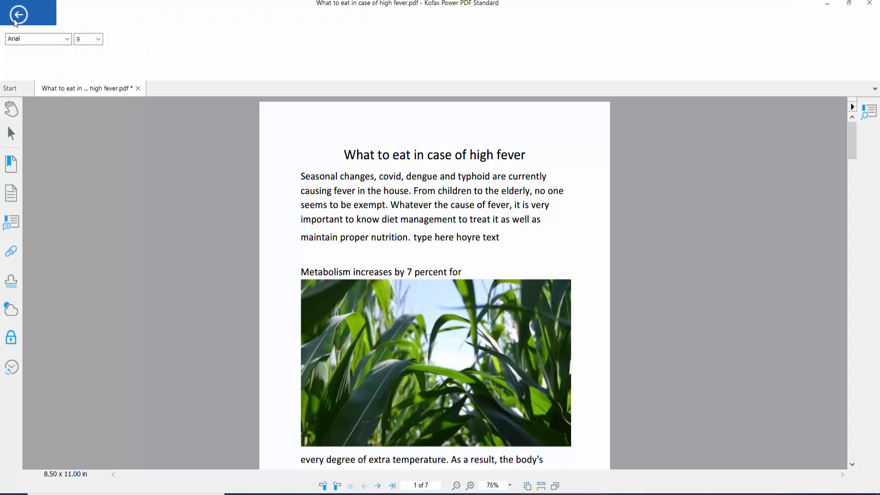
pyautogui.click(19, 15)
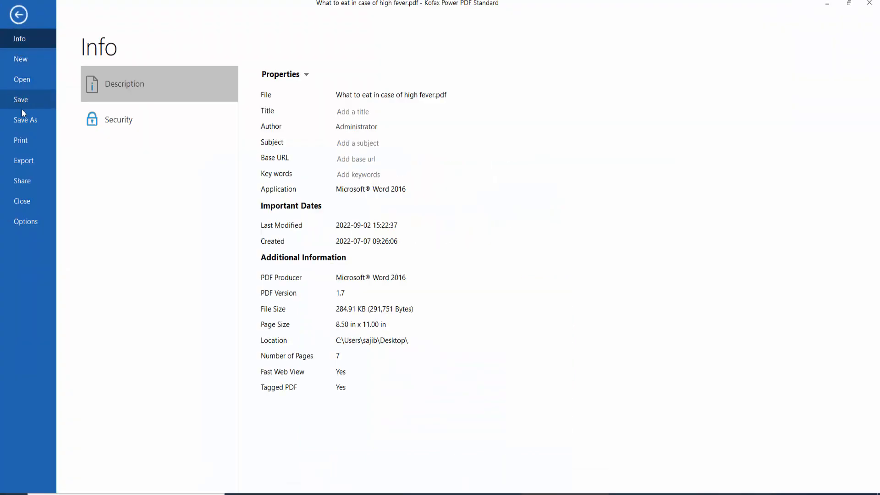
pyautogui.click(17, 14)
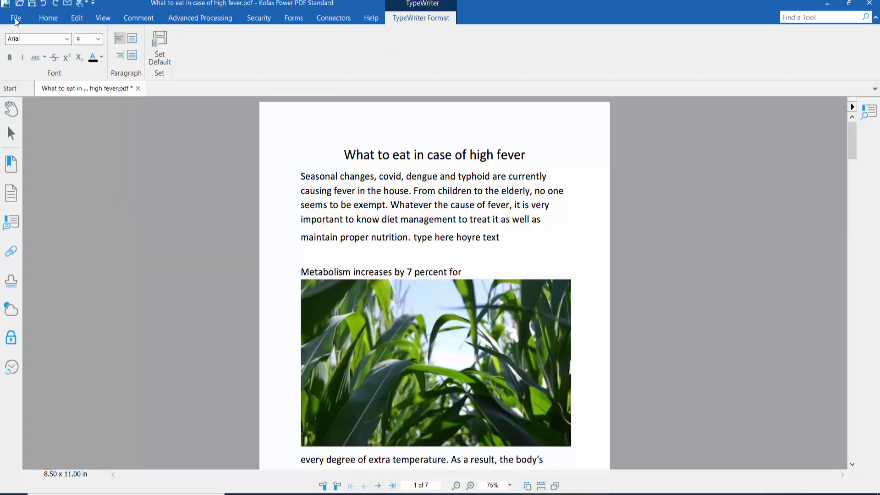
pyautogui.moveTo(418, 330)
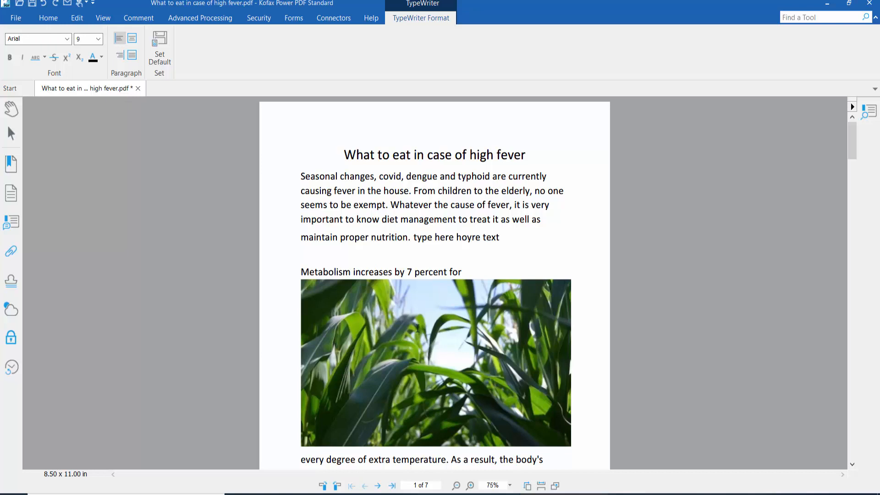